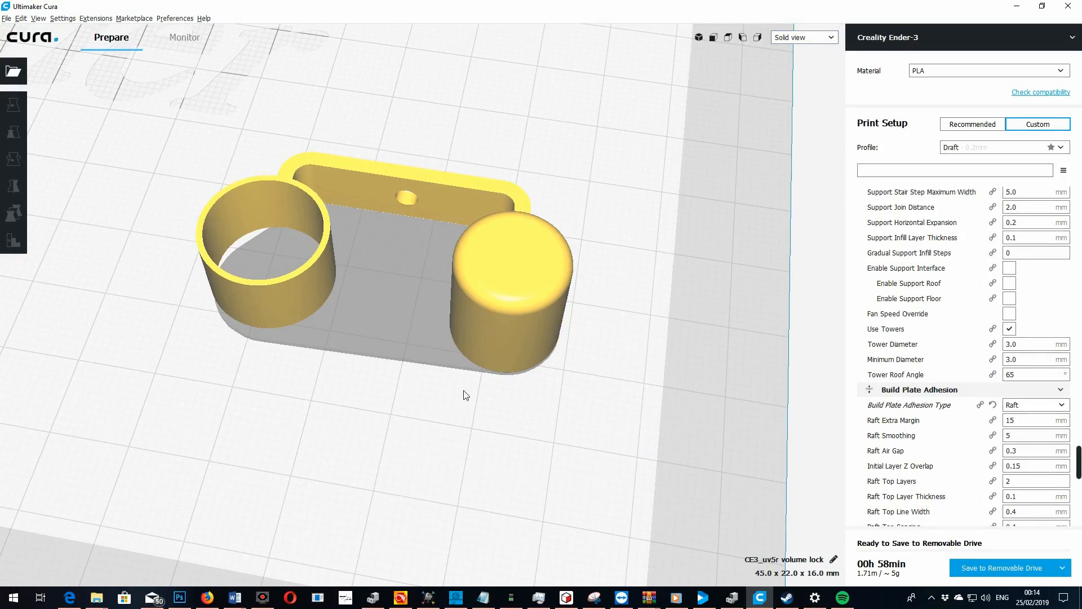
Orbit the lens cap side-on and back, then switch to Layer view of the slice.
drag(465, 394, 484, 359)
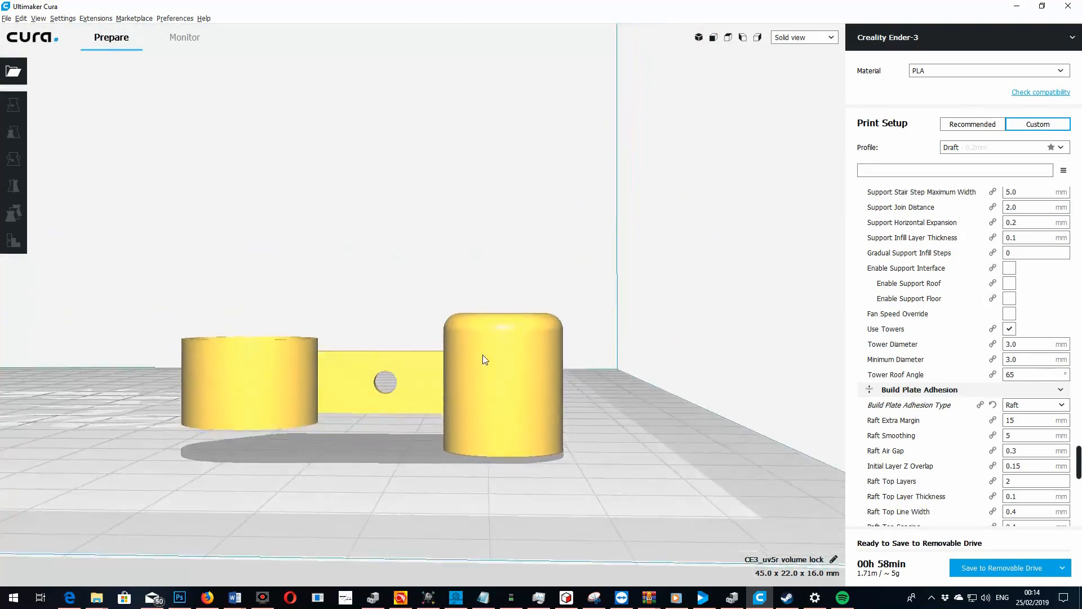
drag(484, 359, 494, 412)
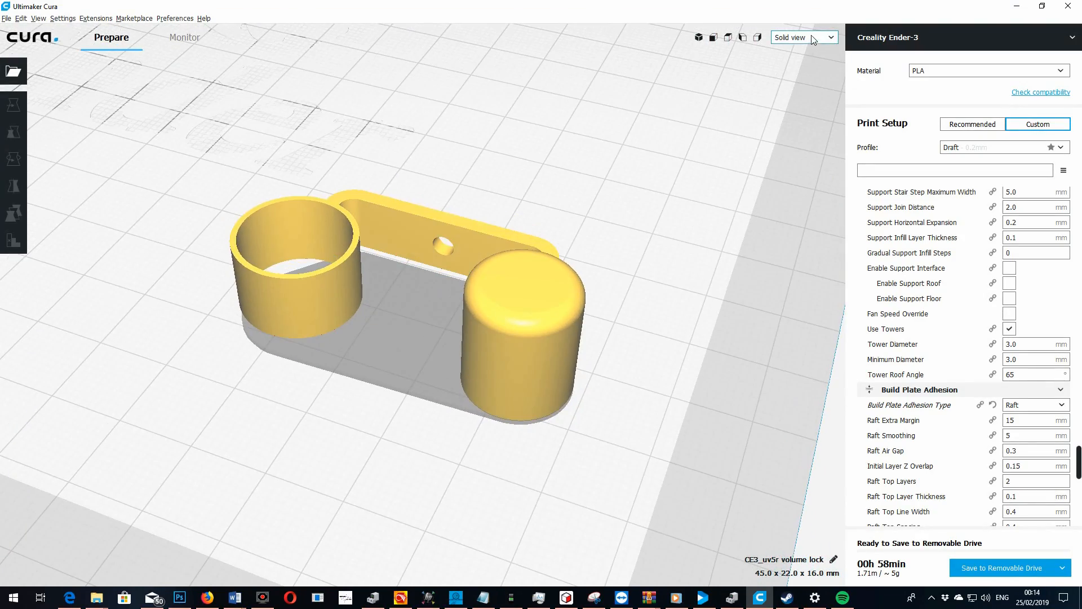
click(802, 37)
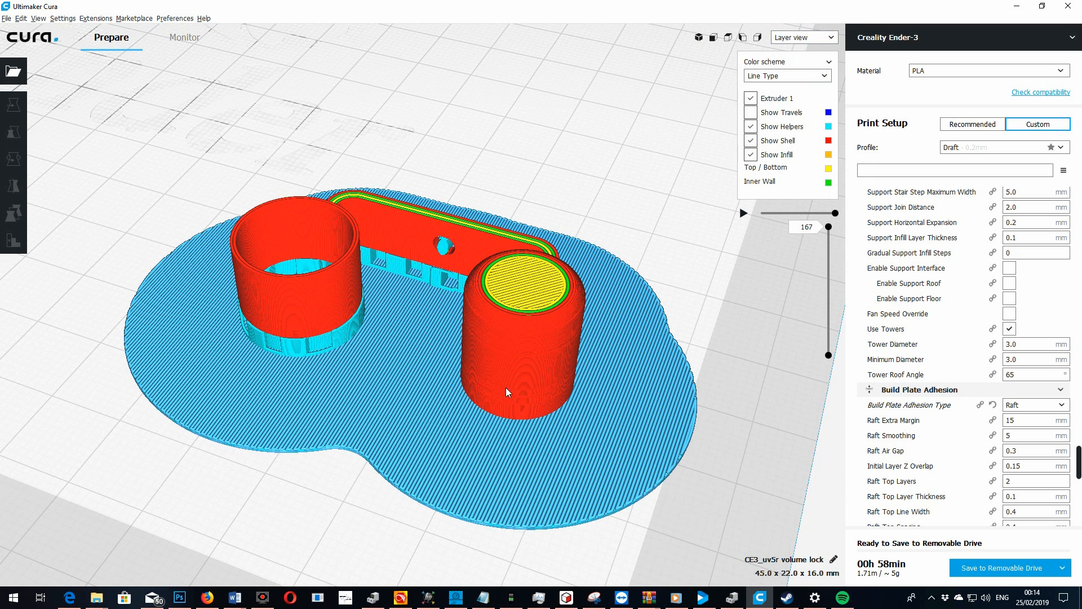
mouse_move(832, 230)
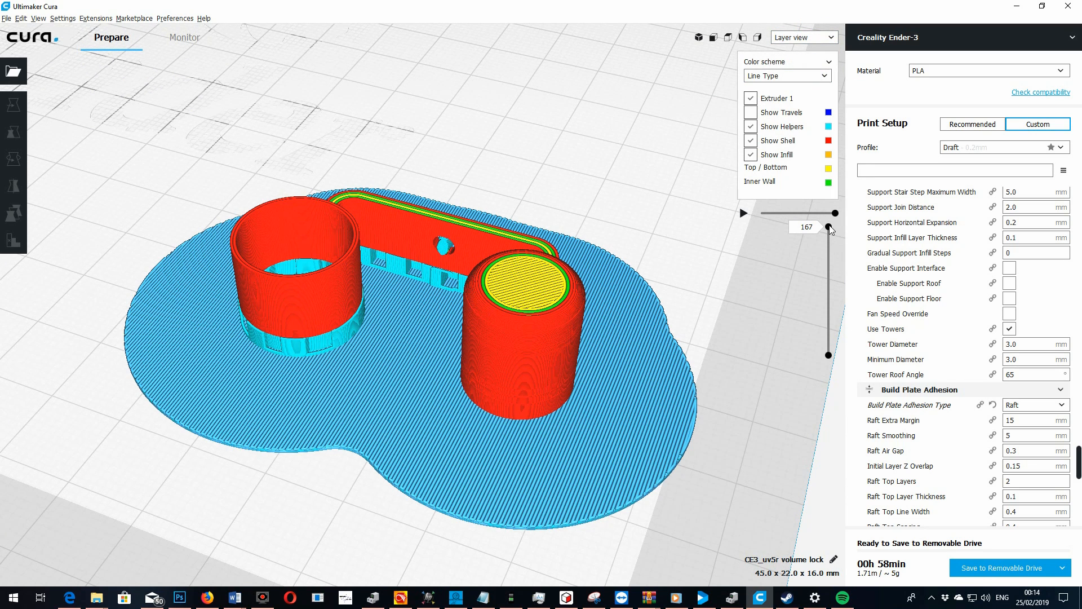
Scrub the layer slider through 150, 25, the first raft layer, and back to all 167 layers.
drag(828, 214, 829, 239)
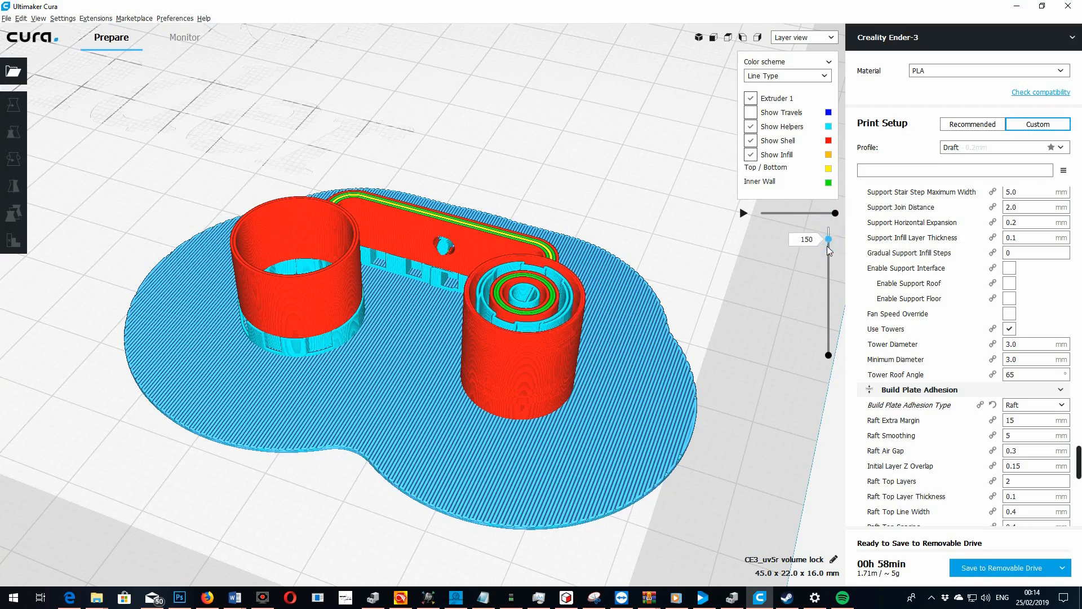
drag(828, 237, 828, 331)
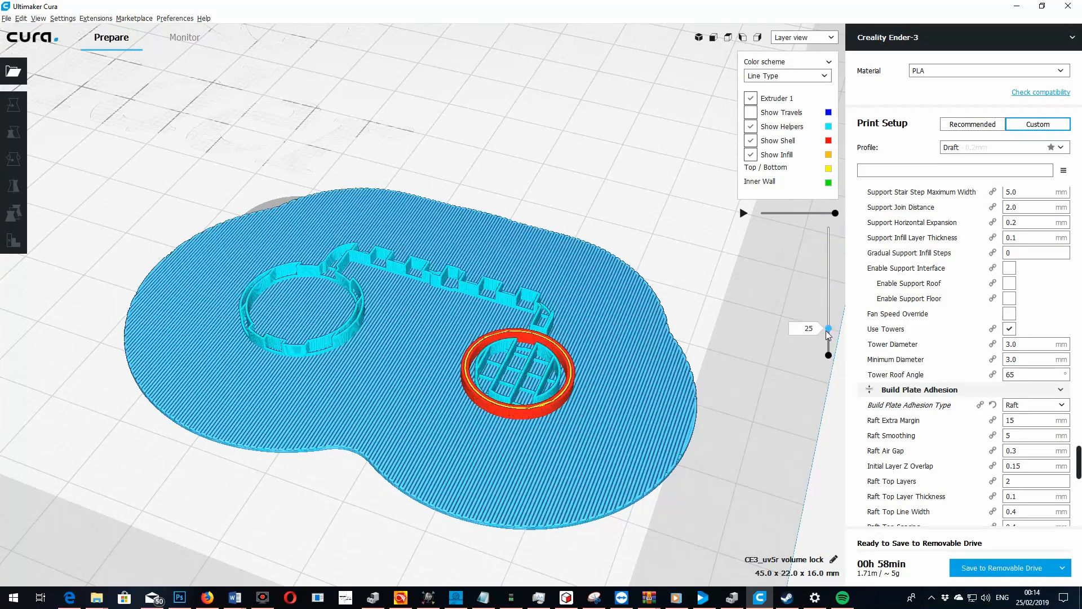
drag(829, 330, 828, 227)
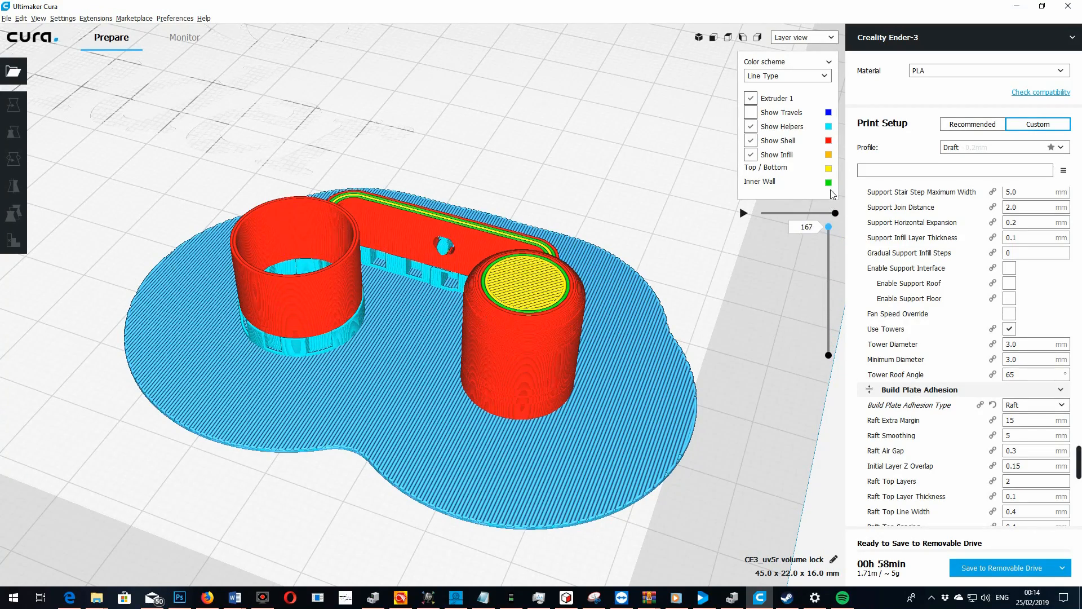
drag(829, 227, 828, 354)
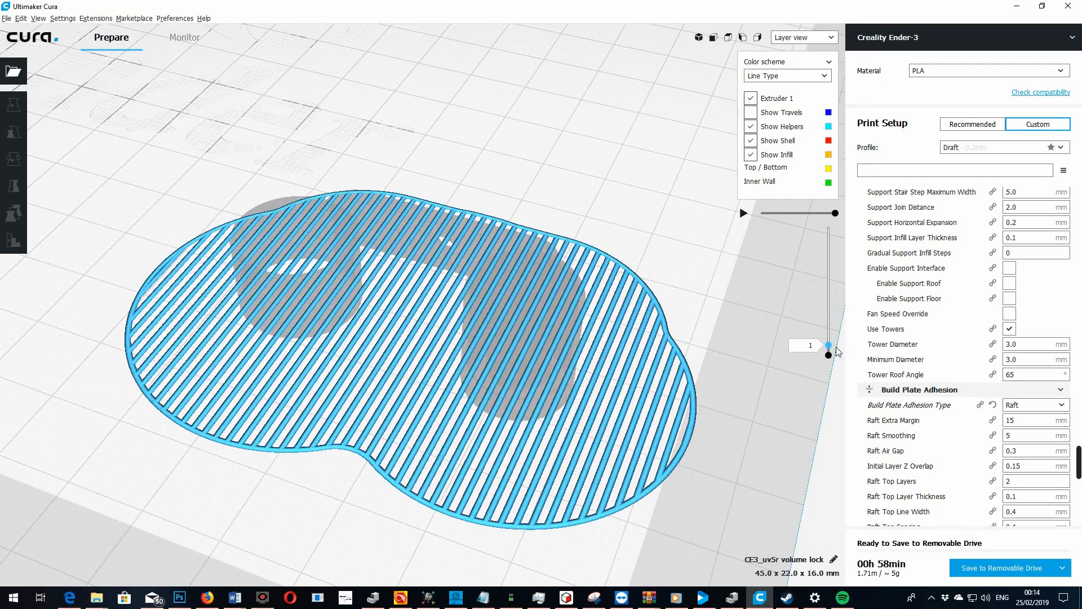
drag(828, 352, 827, 228)
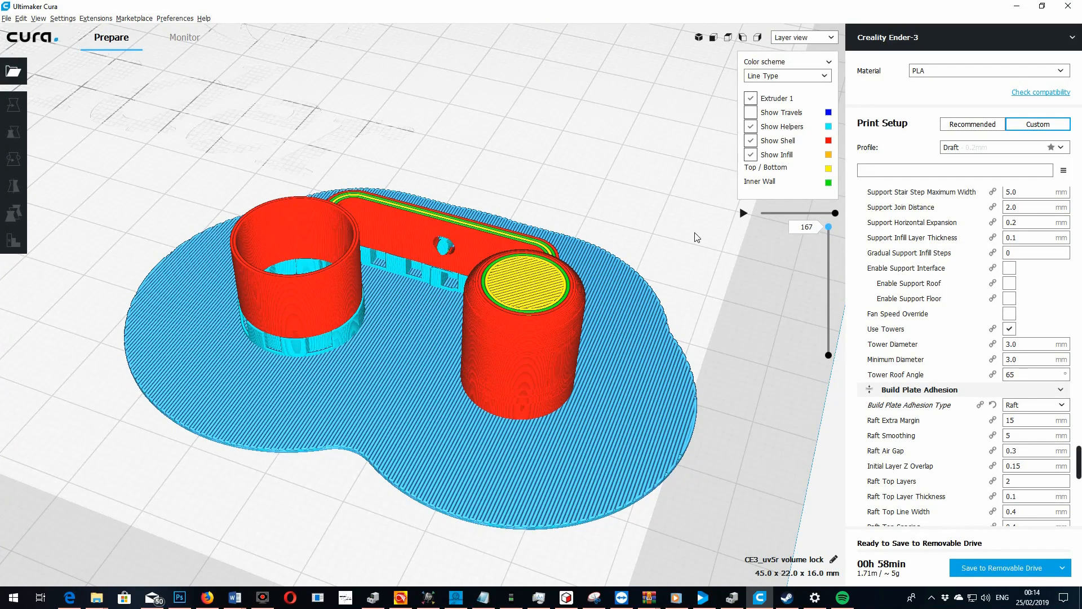